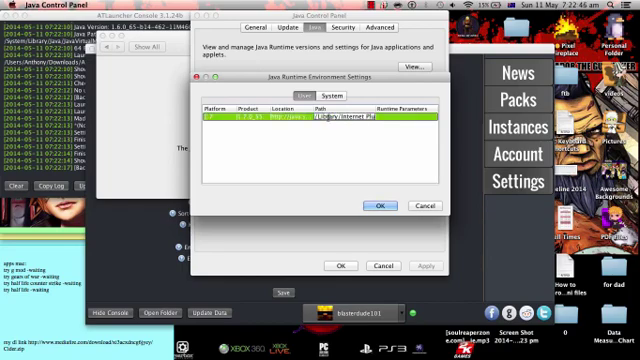
Select all text in the JRE's Runtime Parameters field to replace it.
{"action": "key", "text": "cmd+a"}
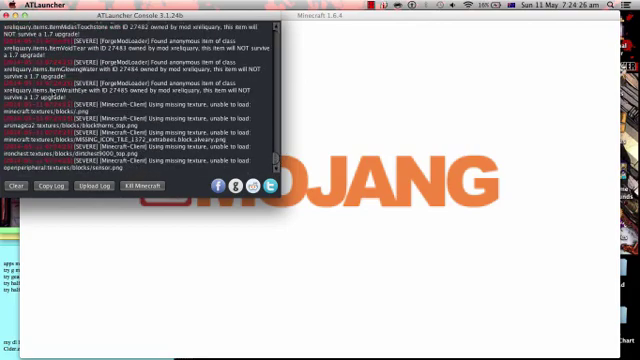
{"action": "scroll", "scroll_direction": "down", "scroll_amount": 3}
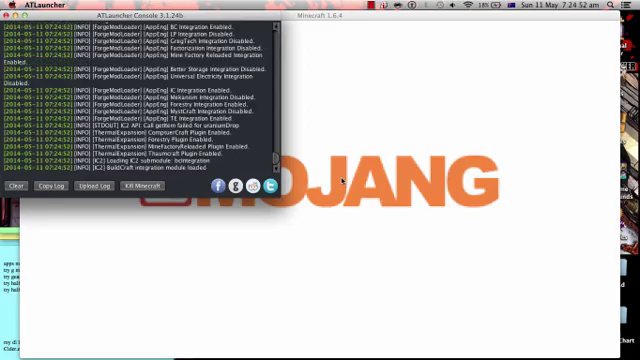
{"action": "key", "text": "F3"}
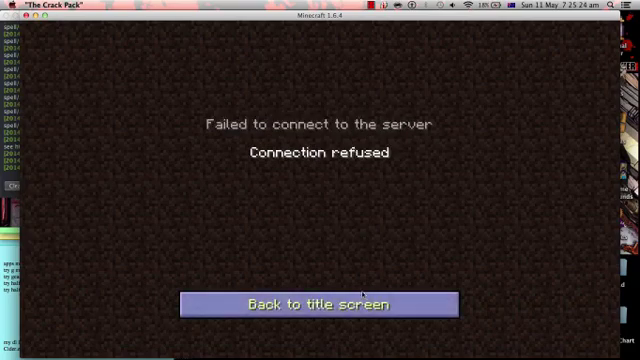
Dismiss the connection failure and return to the multiplayer server list.
{"action": "left_click", "coordinate": [318, 304]}
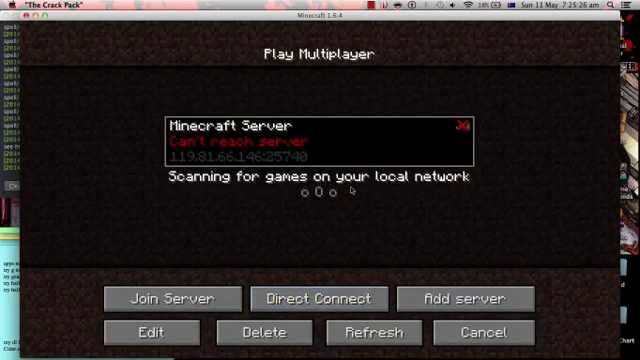